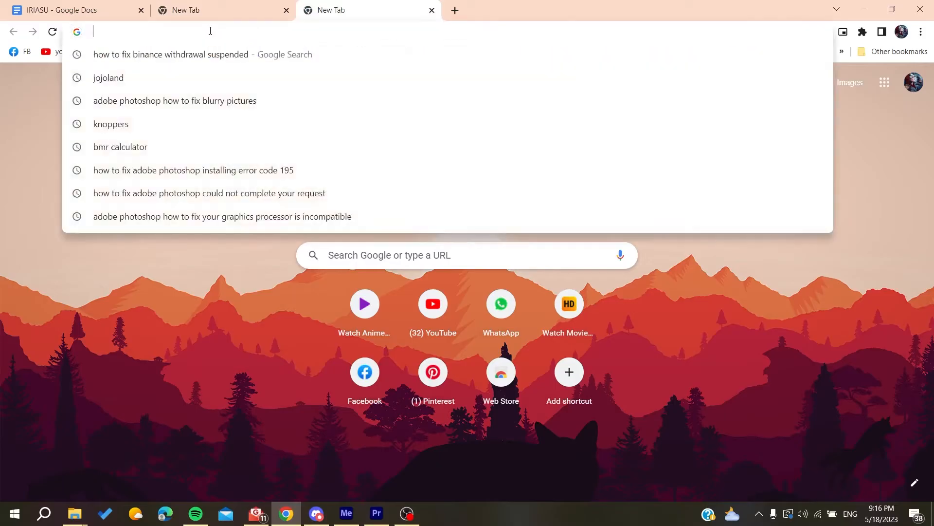
Navigate to the Binance website from the address bar, landing on a 404 page
text(binance.com/en/trade/all-payments/USDT?fiat=CNY)
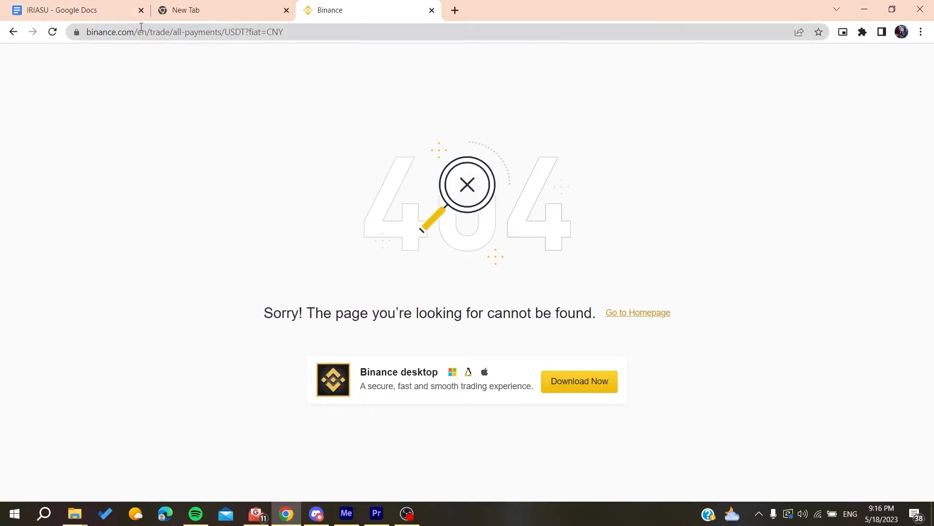
Go to the Binance homepage from the 404 notice and dismiss the Google sign-in prompt
click(208, 31)
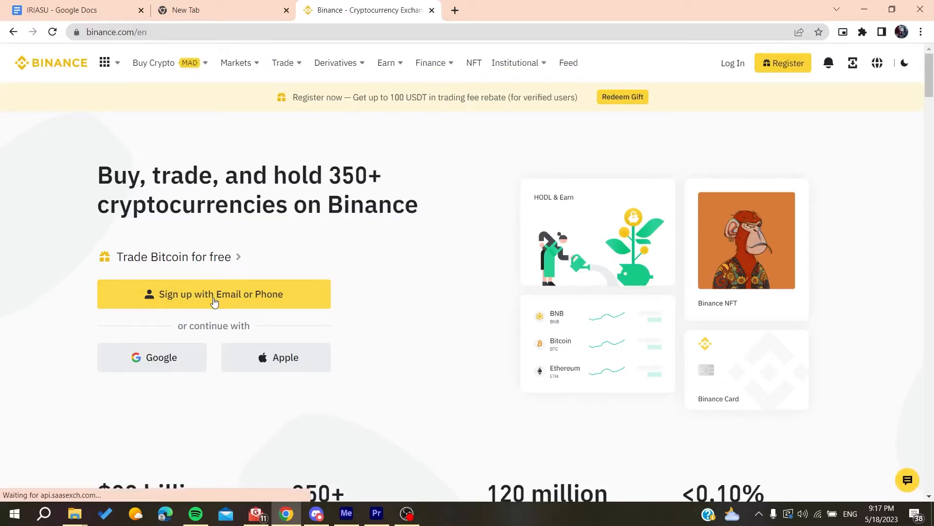
click(152, 357)
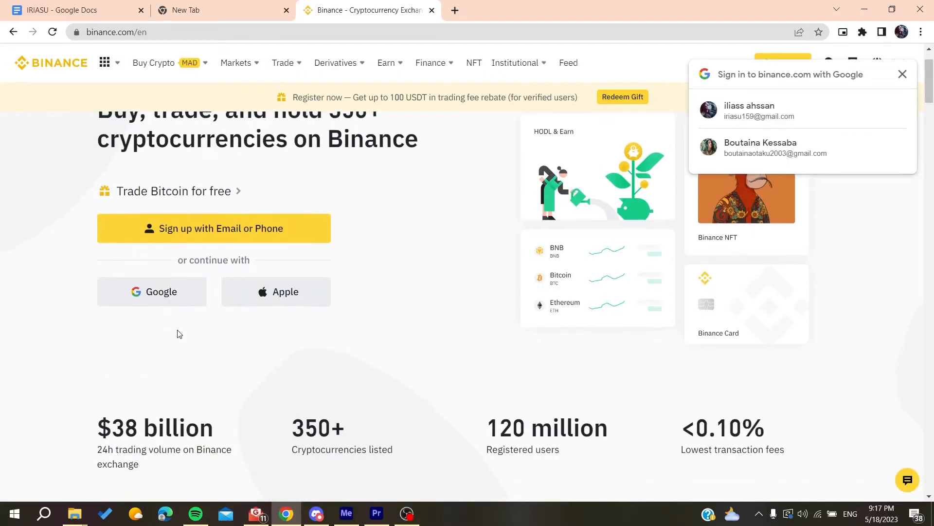
click(901, 74)
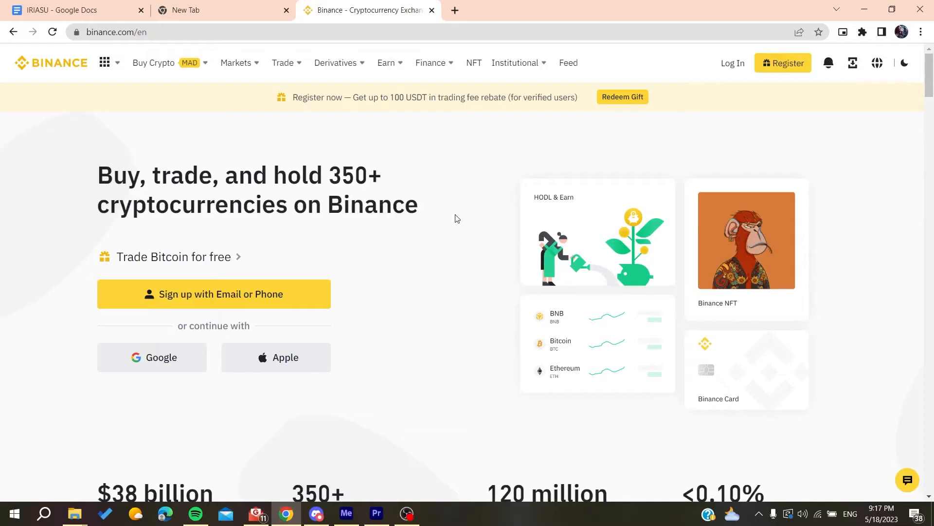
Start the Email or Phone sign-up and proceed to the logged-in account dashboard
click(213, 294)
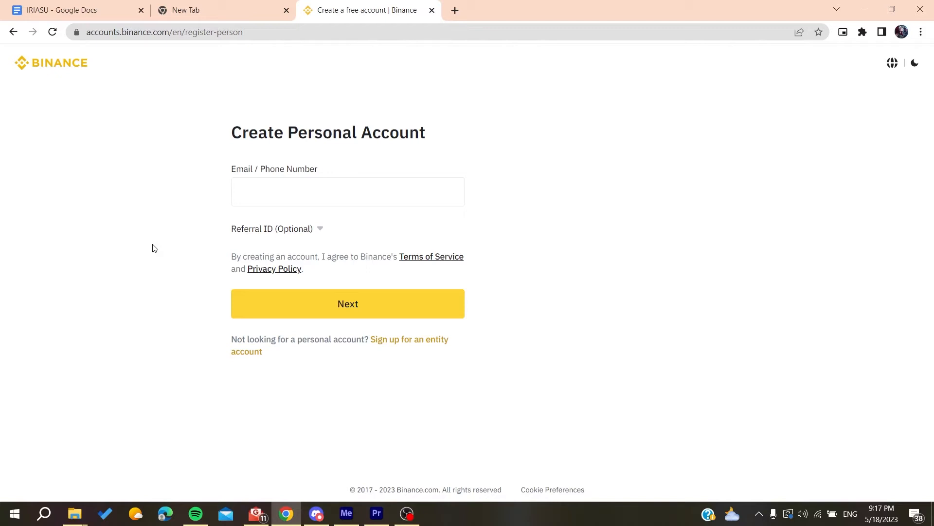
mouse_move(37, 68)
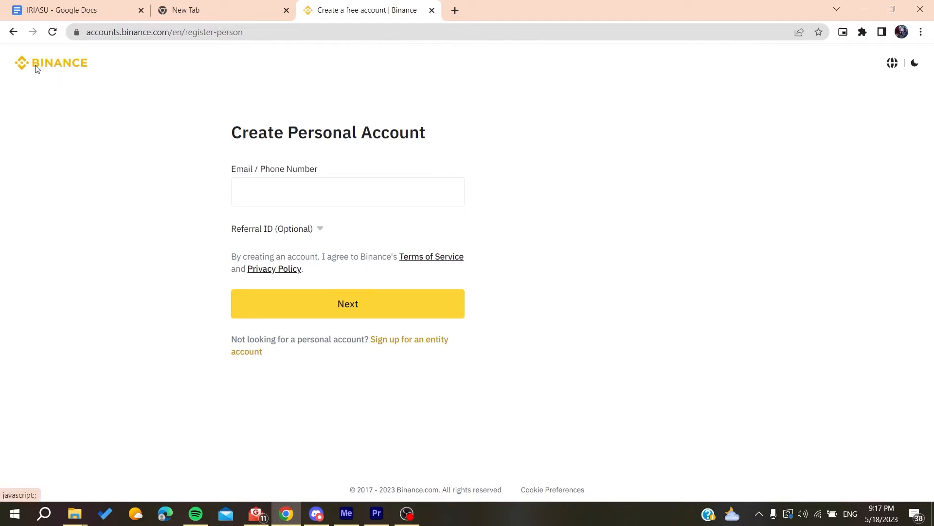
mouse_move(386, 344)
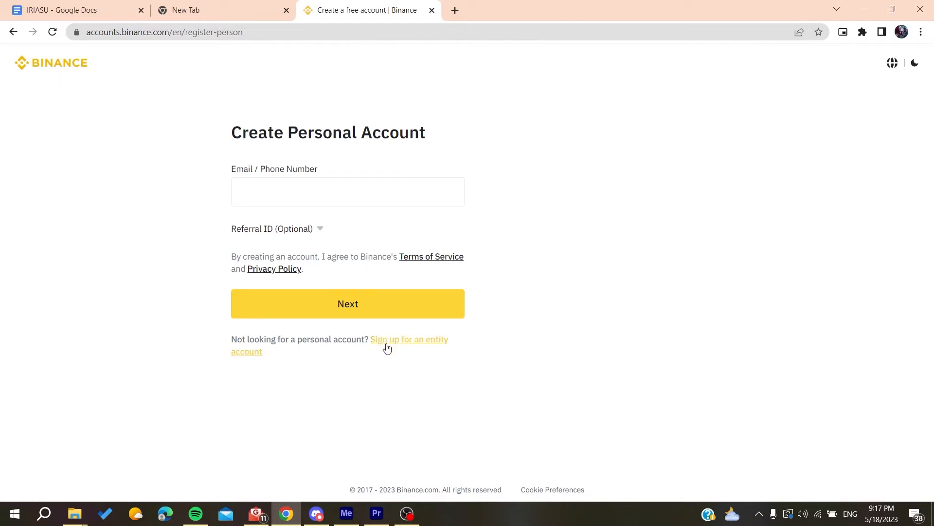
click(409, 338)
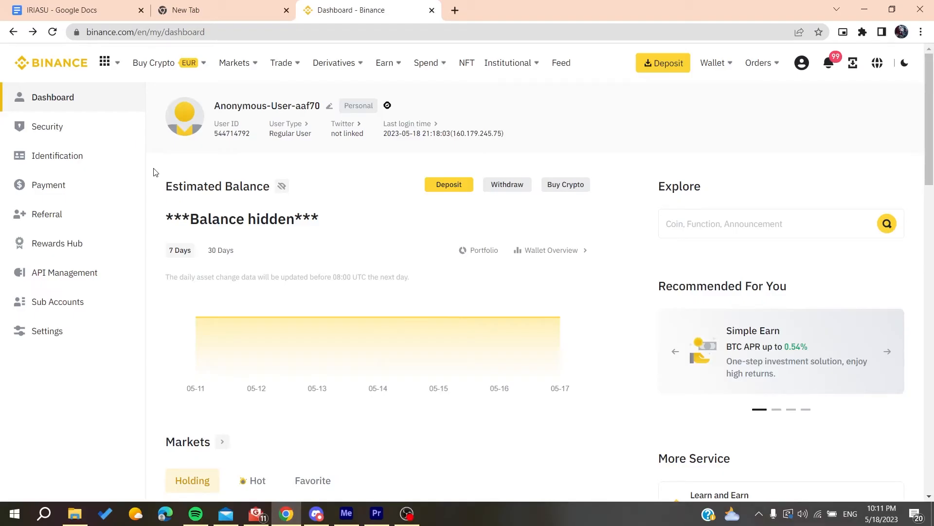
click(887, 351)
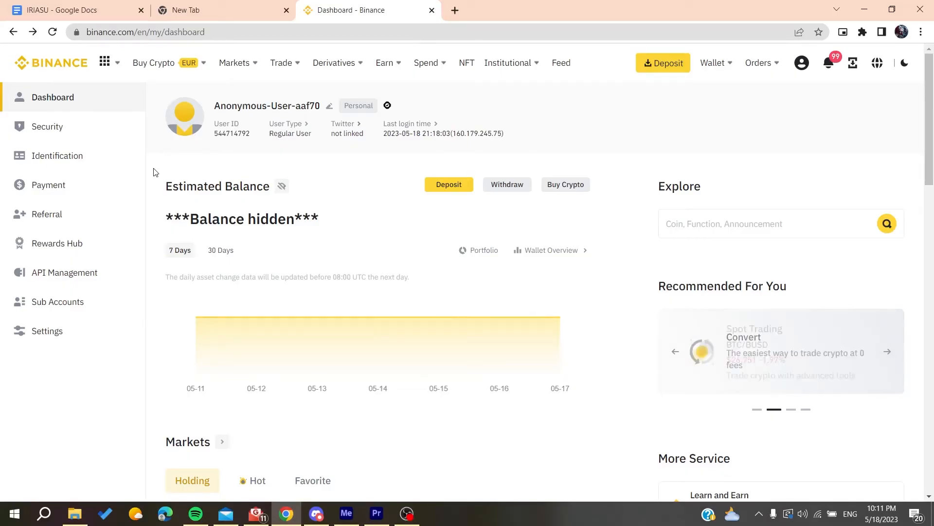
click(888, 351)
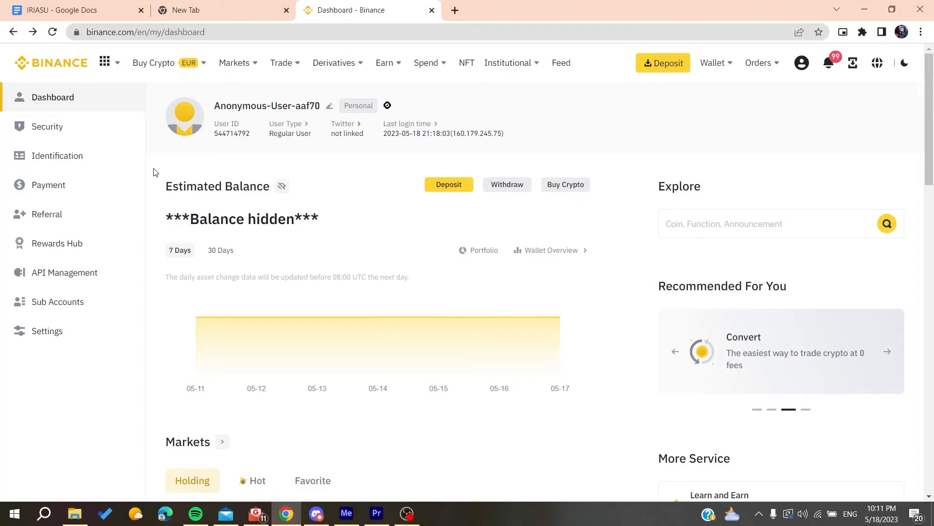
Scroll to the dashboard footer showing the Support links column
scroll(down, 3)
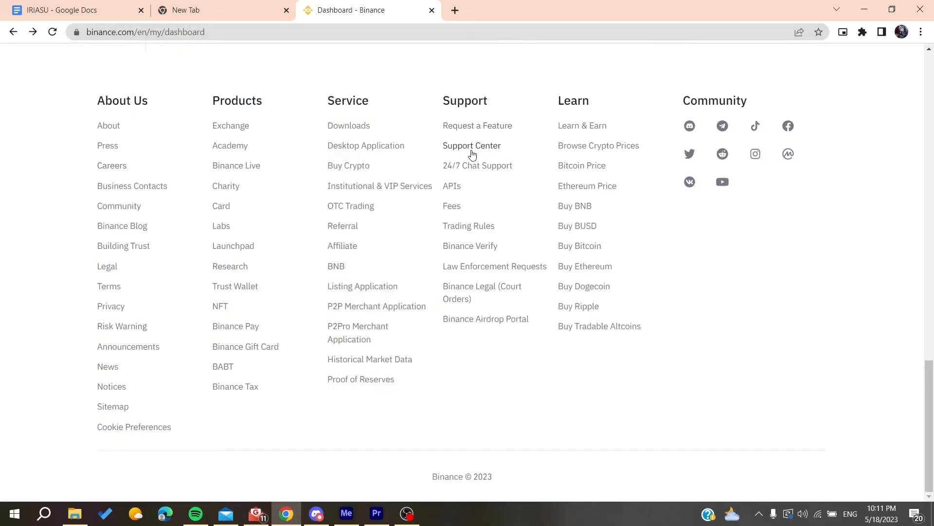
mouse_move(473, 148)
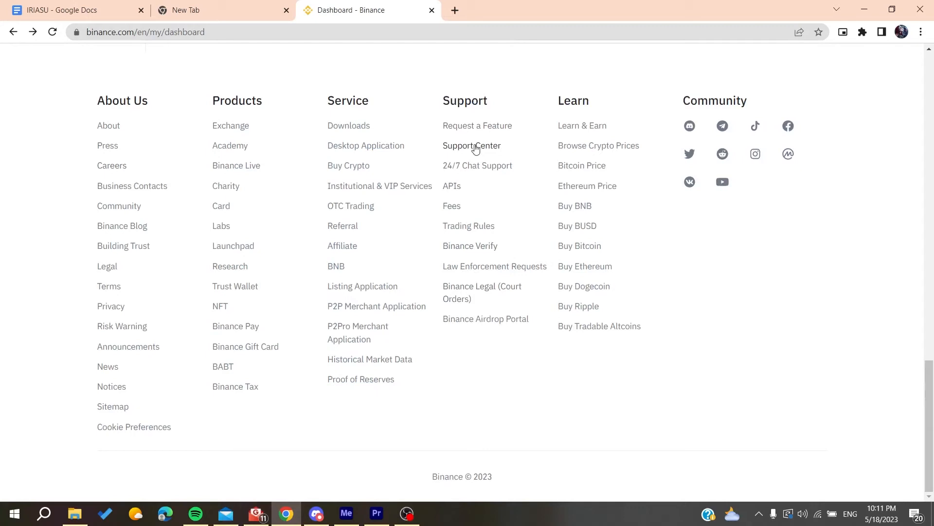
mouse_move(472, 145)
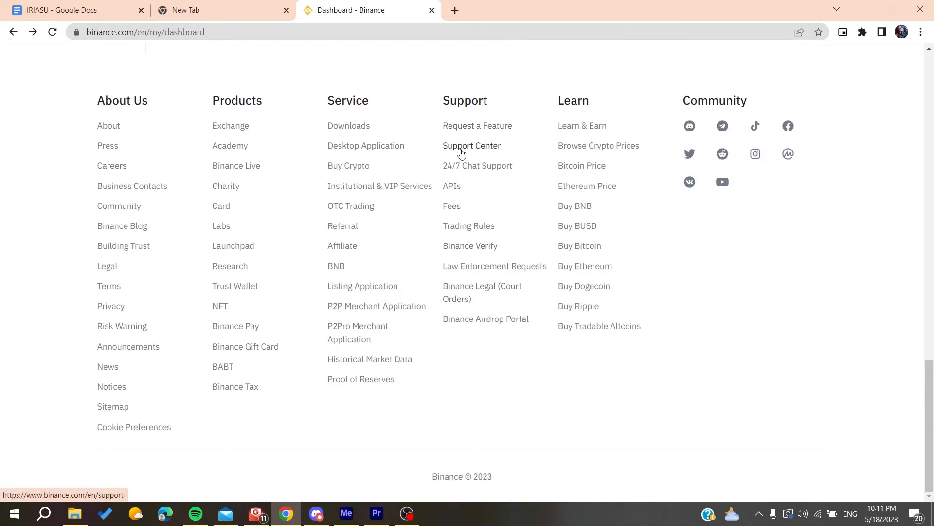
mouse_move(506, 151)
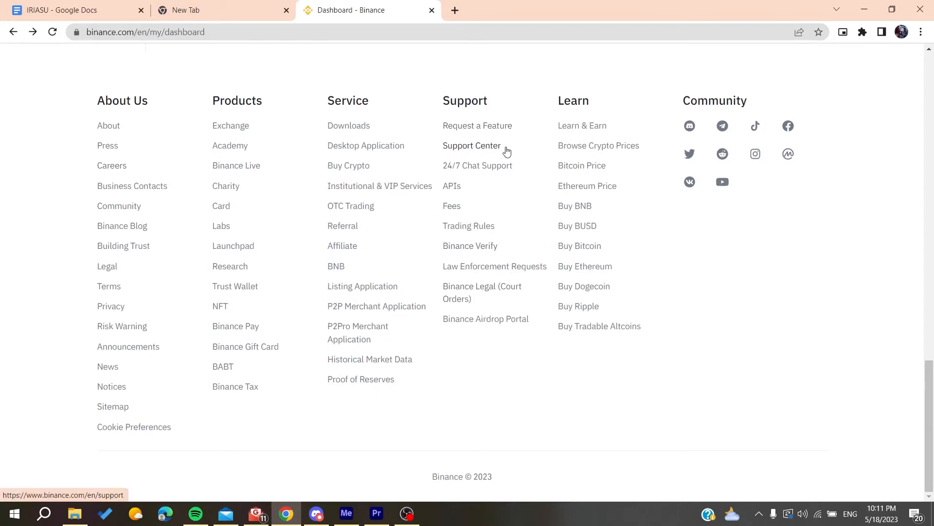
mouse_move(500, 178)
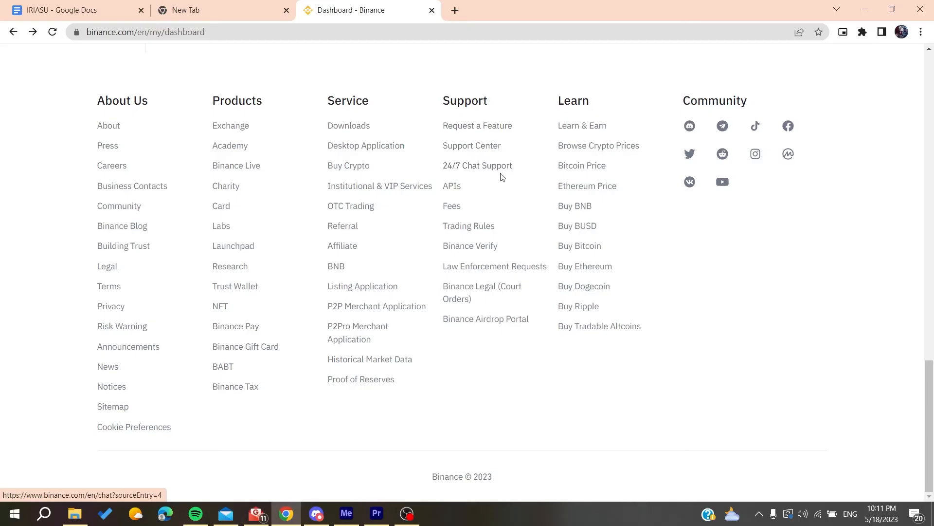
mouse_move(450, 320)
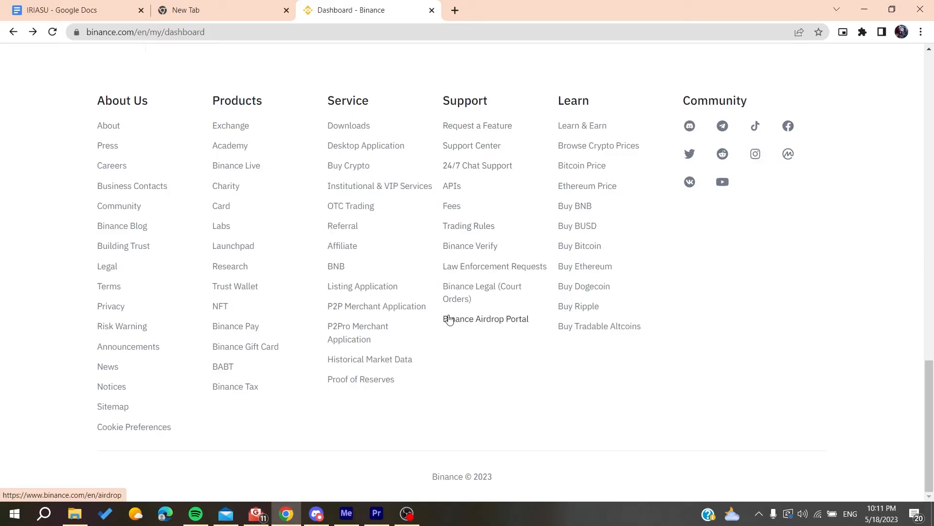
mouse_move(451, 178)
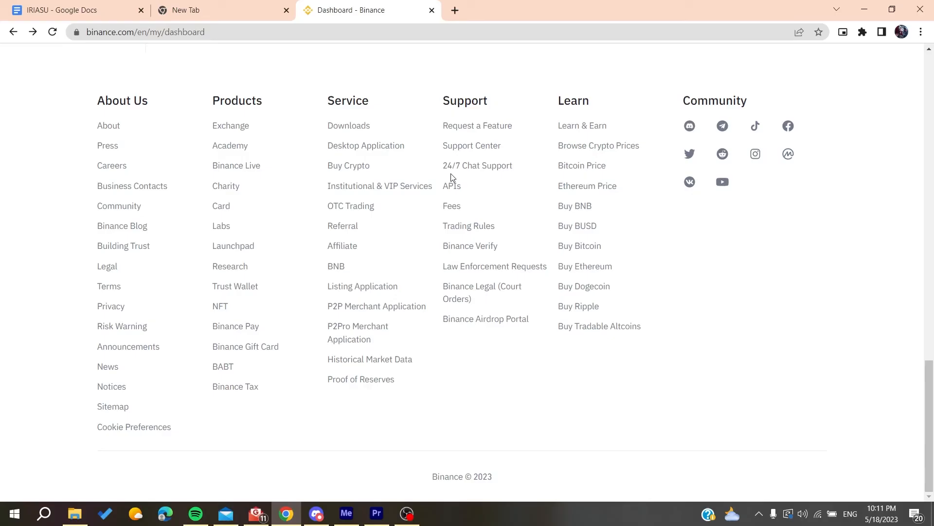
mouse_move(477, 165)
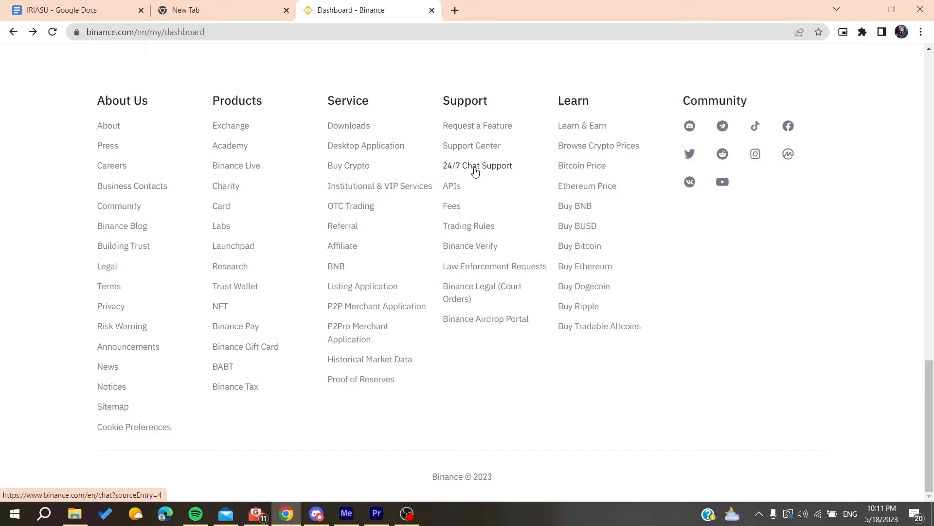
Open 24/7 Chat Support from the footer and scroll the Service Center to Get Support
click(477, 166)
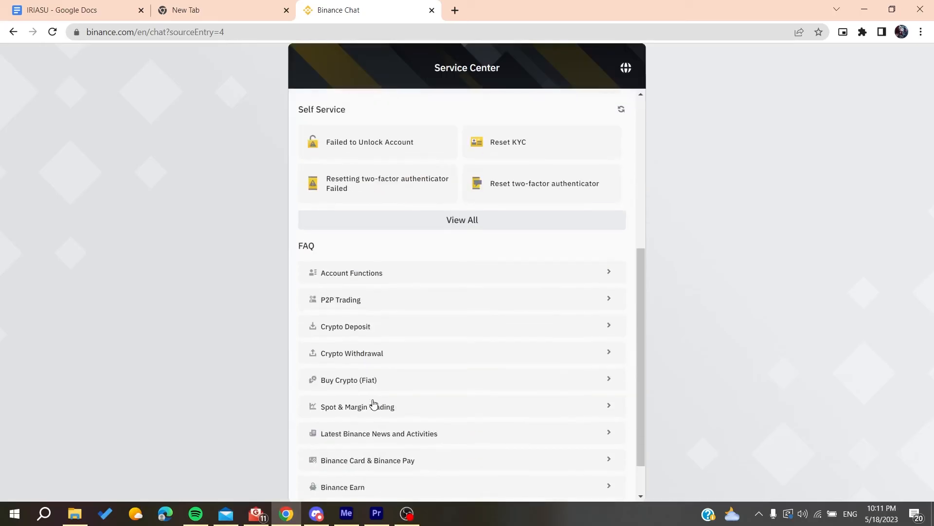
scroll(down, 3)
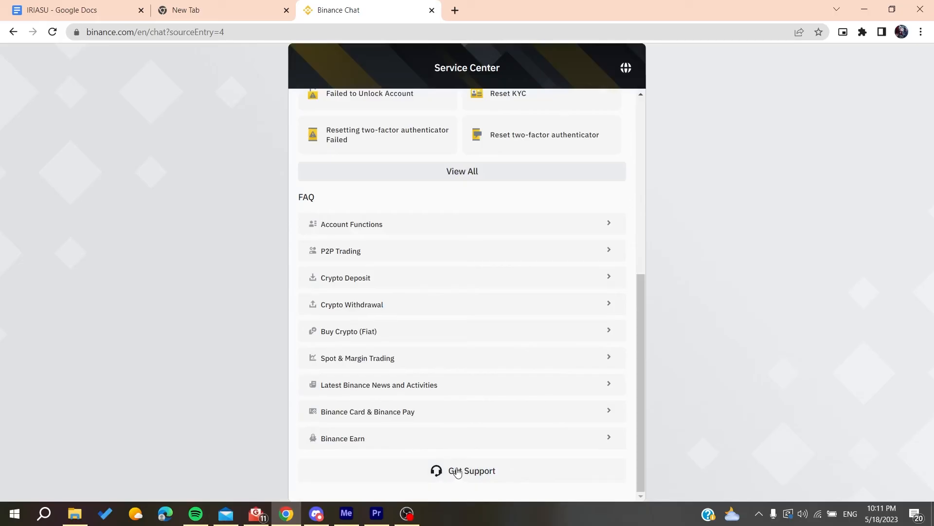
mouse_move(238, 399)
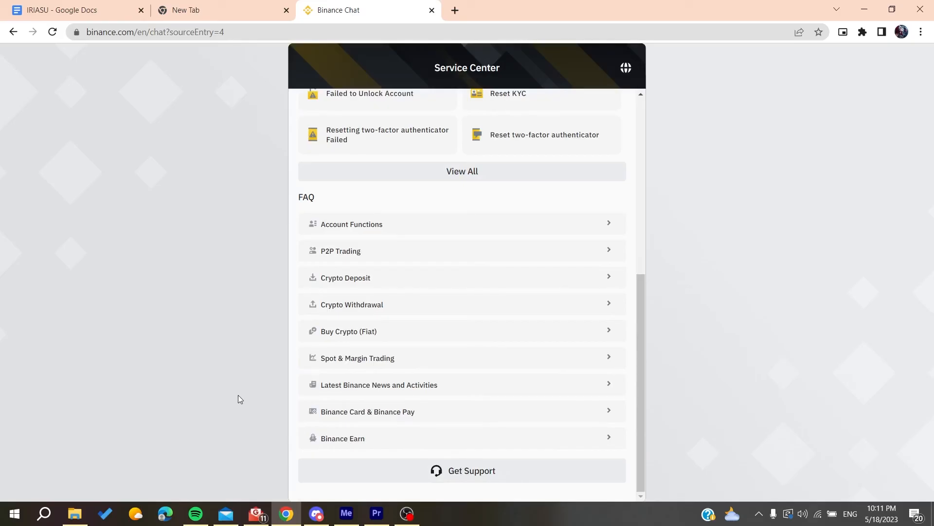